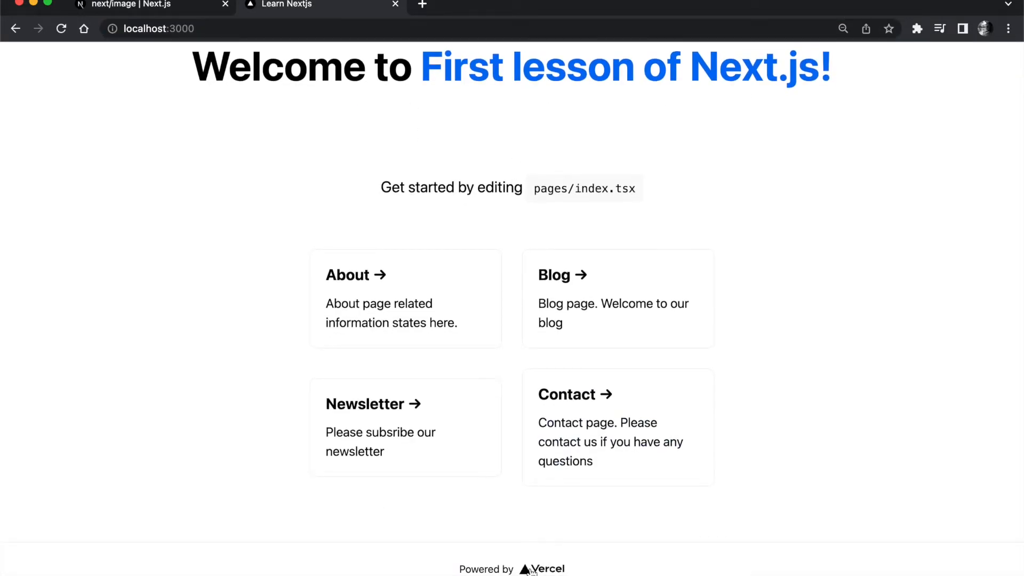
mouse_move(504, 346)
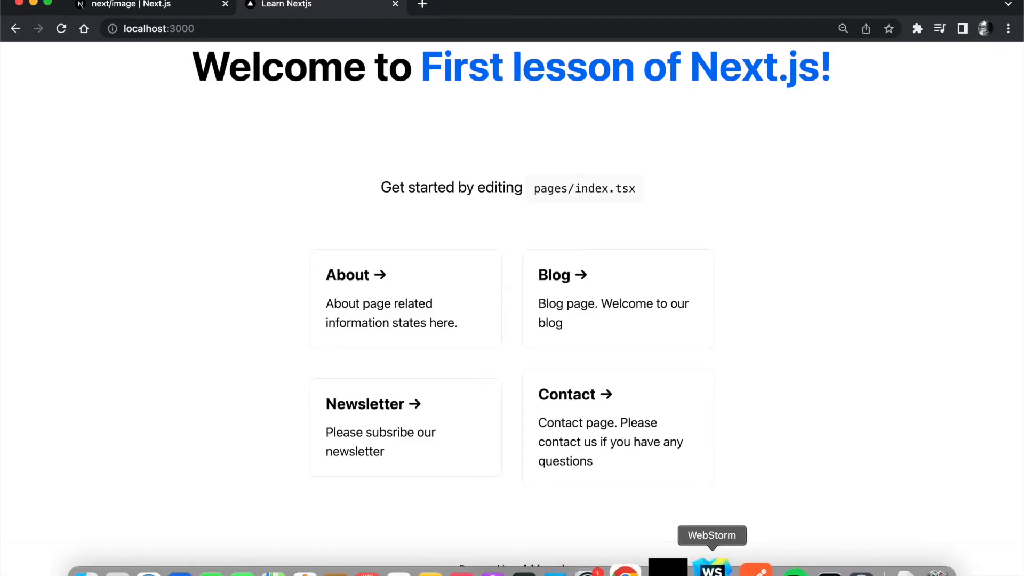
- Bring WebStorm forward, collapse components and preview public/nextjs-logo.png in the image viewer
click(711, 567)
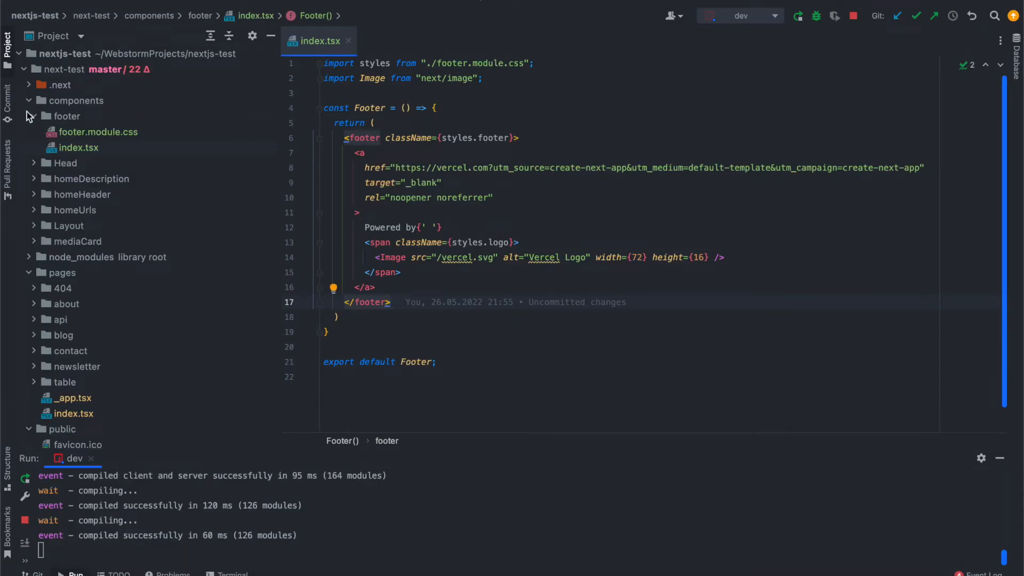
click(29, 100)
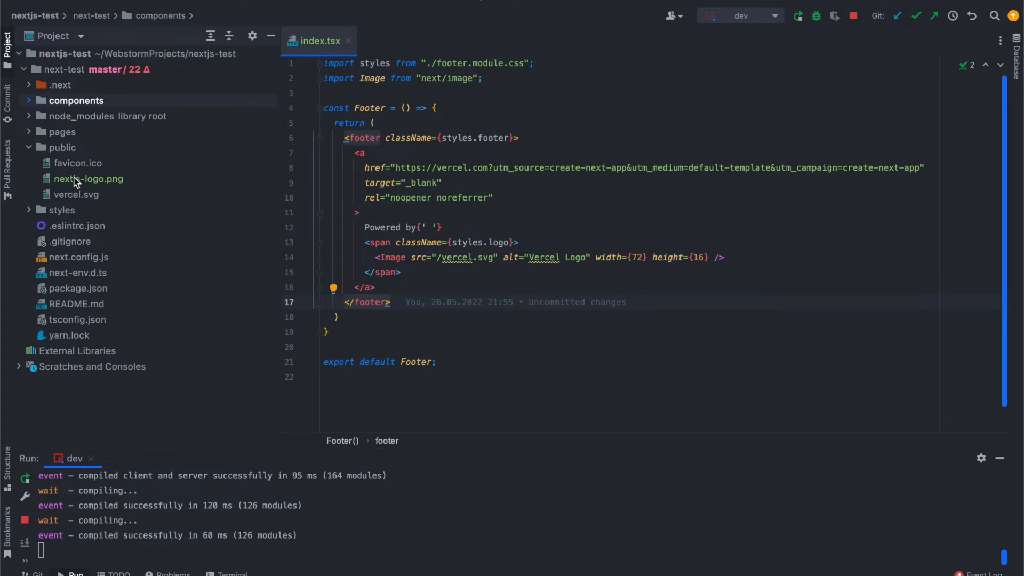
double_click(88, 179)
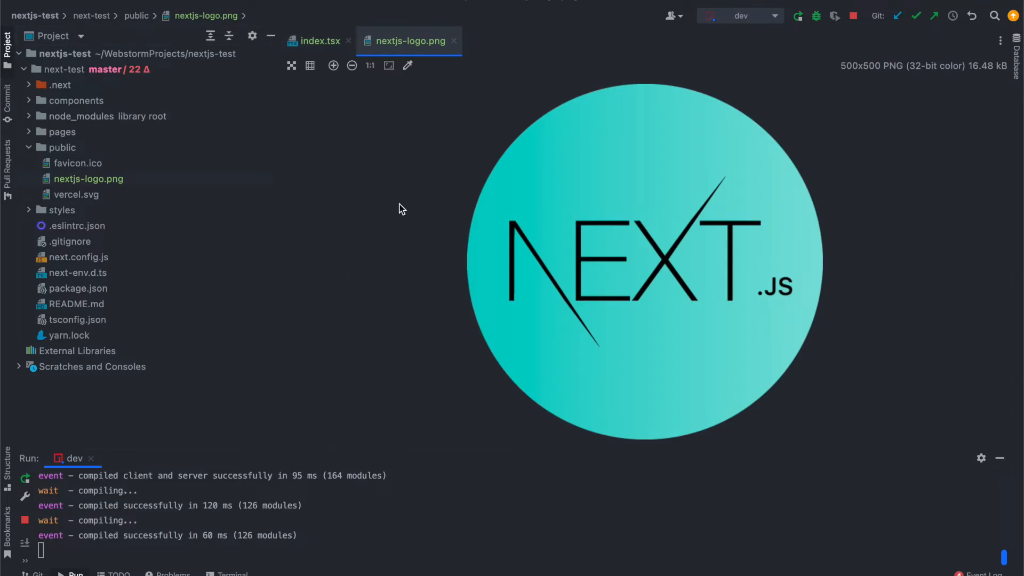
mouse_move(401, 210)
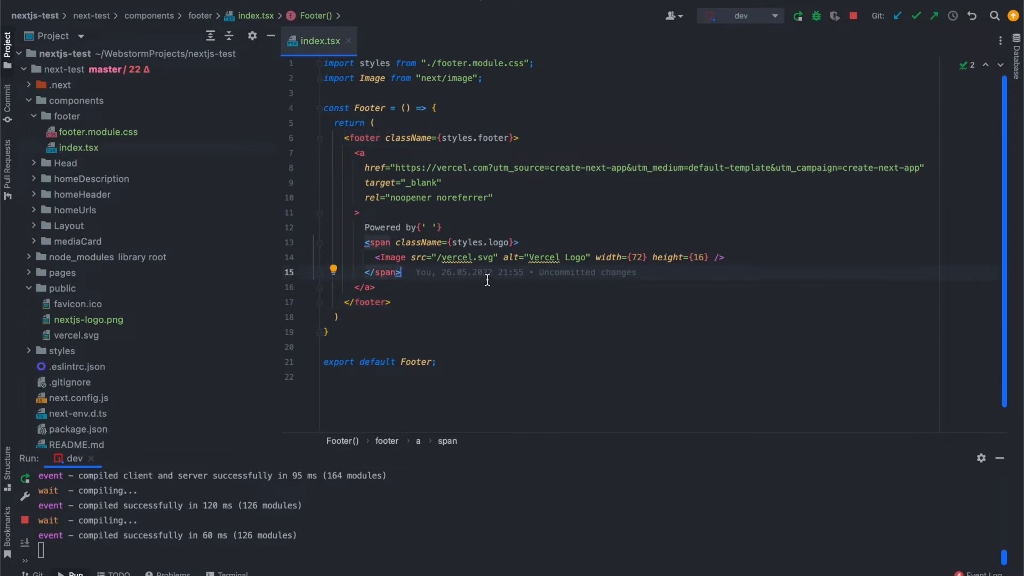
mouse_move(156, 192)
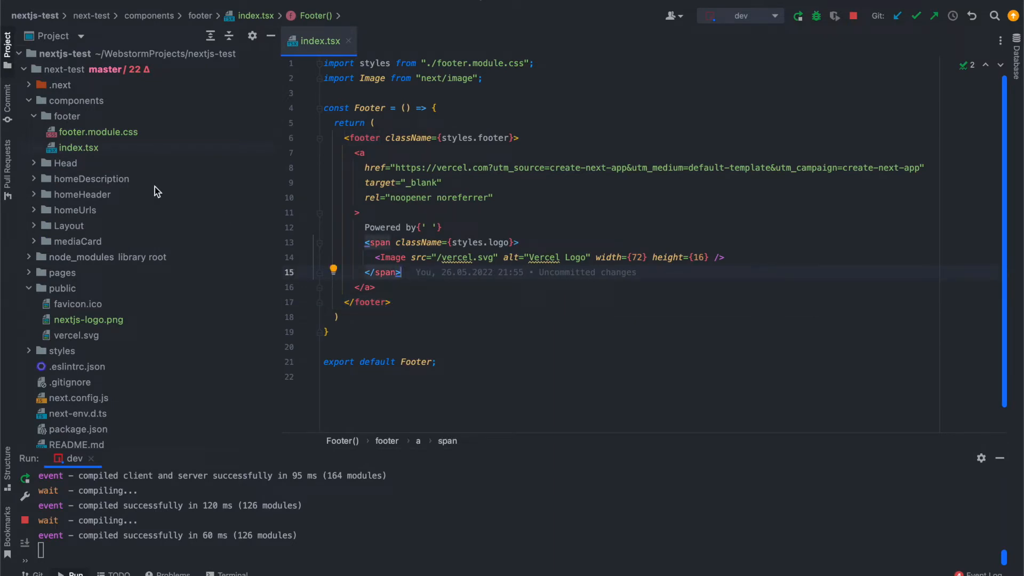
mouse_move(537, 229)
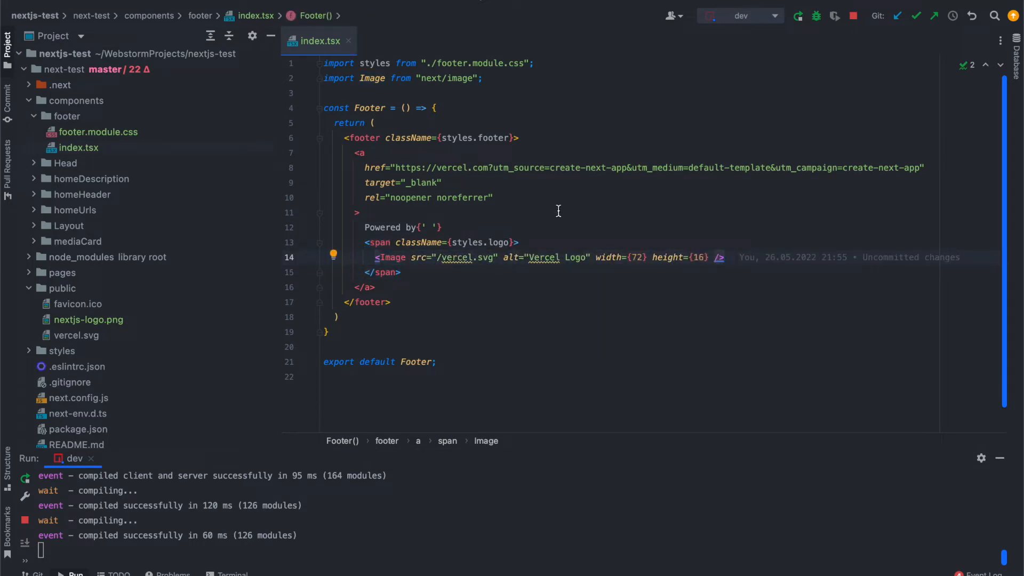
mouse_move(457, 78)
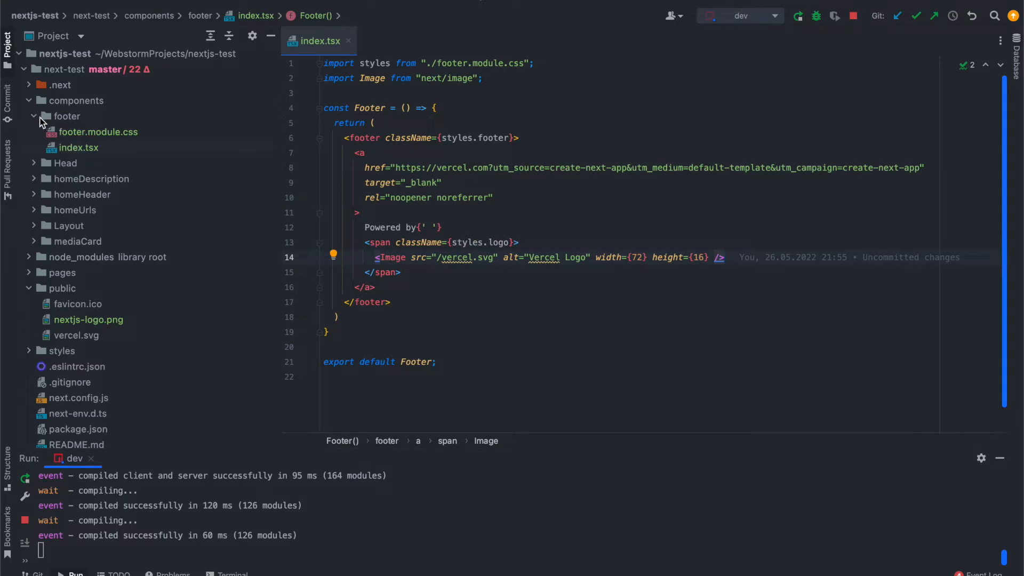
- Open the About page and add an <Image src={} /> tag below the Blog link
click(34, 116)
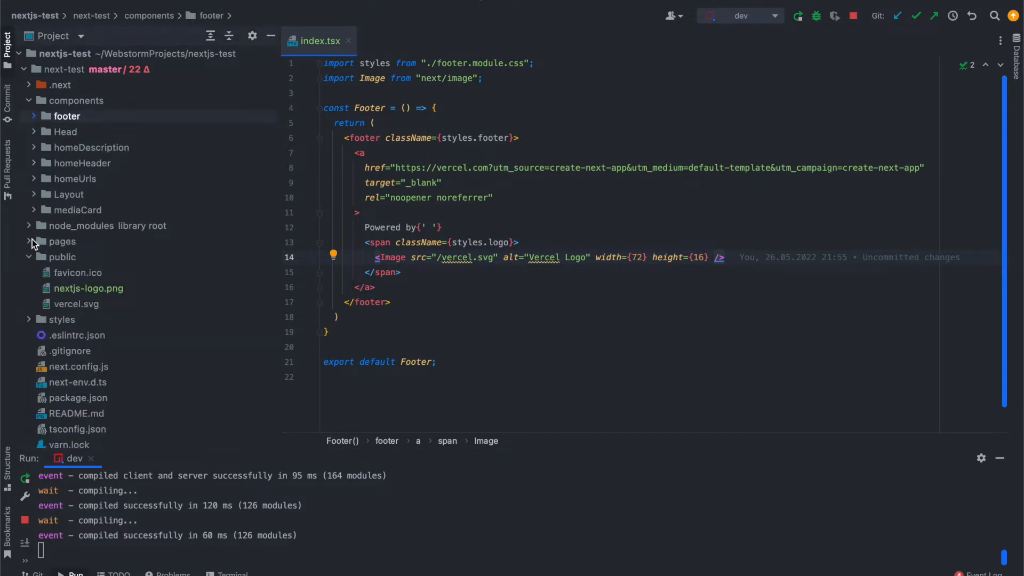
click(61, 241)
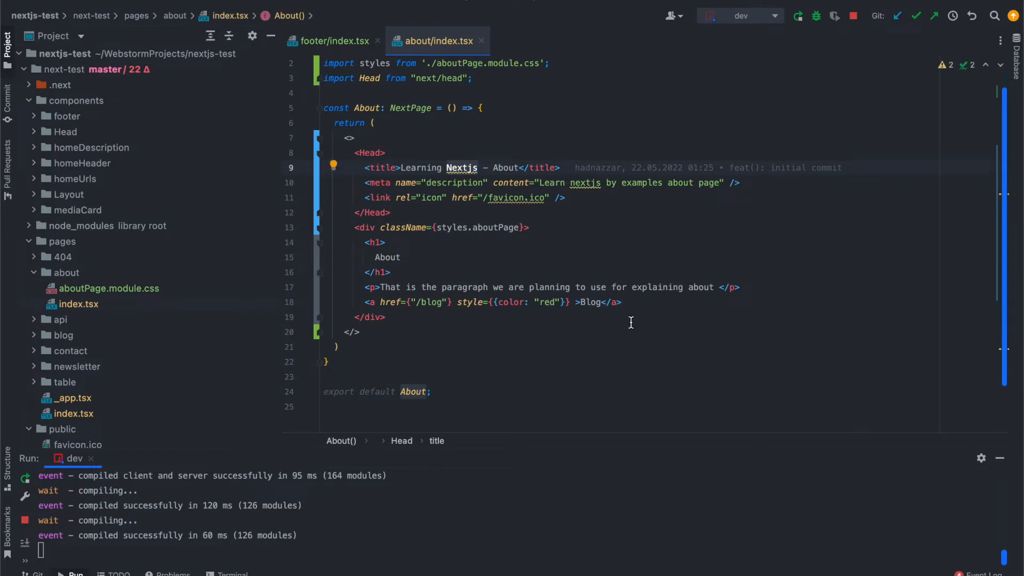
text(<l)
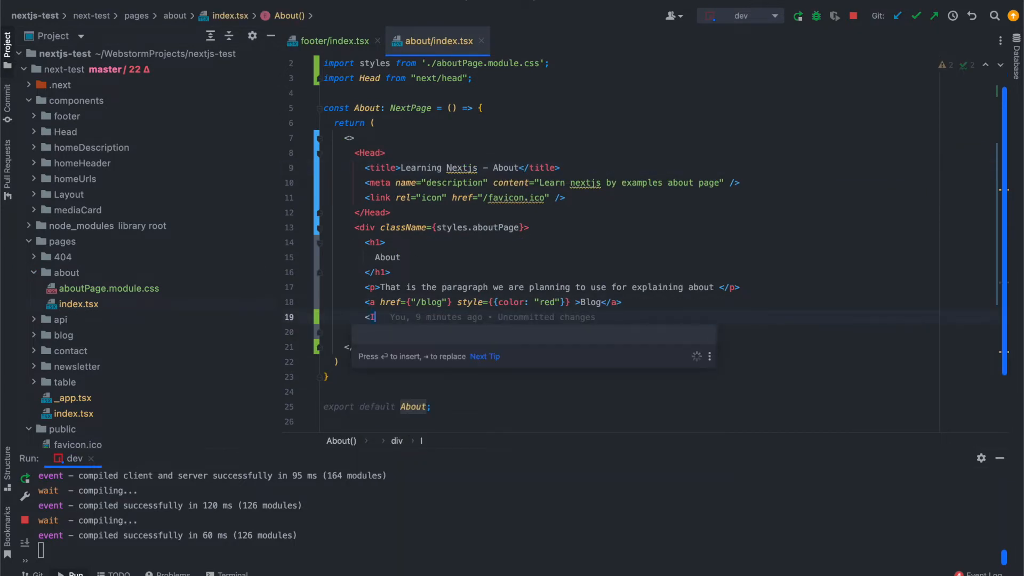
text(mage)
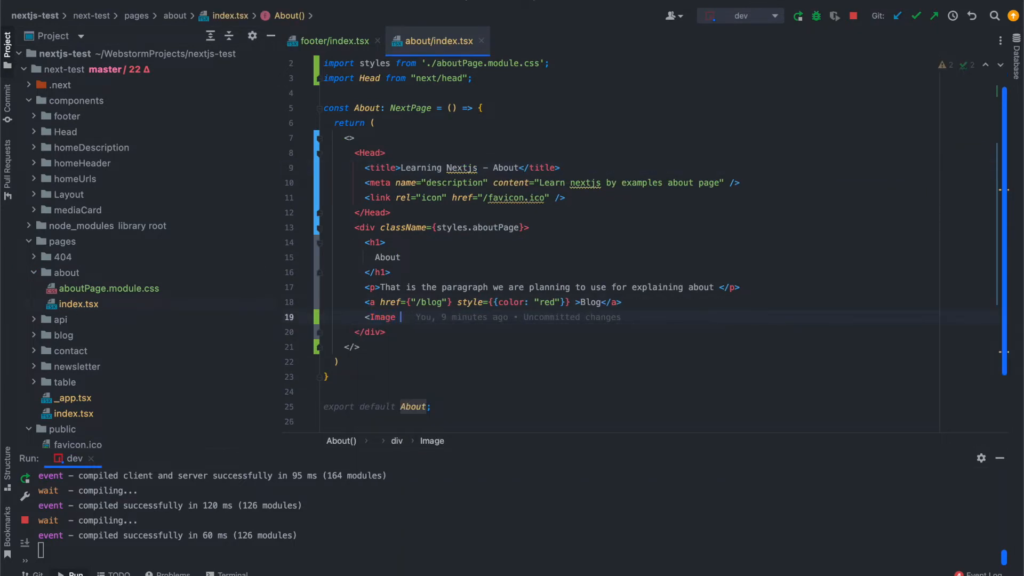
- Add import Image from "next/image" at the top of the About page
click(335, 41)
text(import Image f)
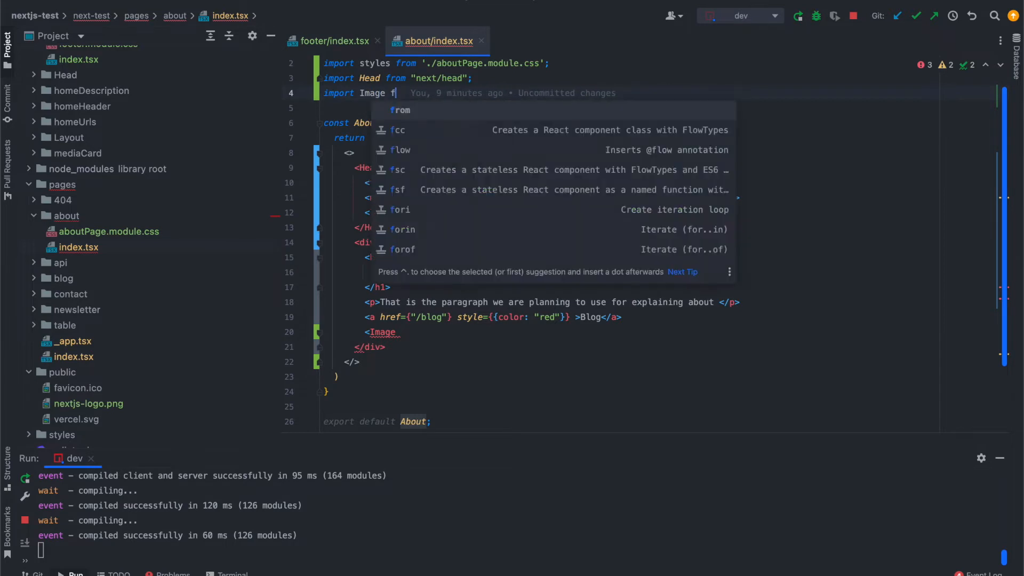
text(rom "next/image)
click(681, 332)
text( />)
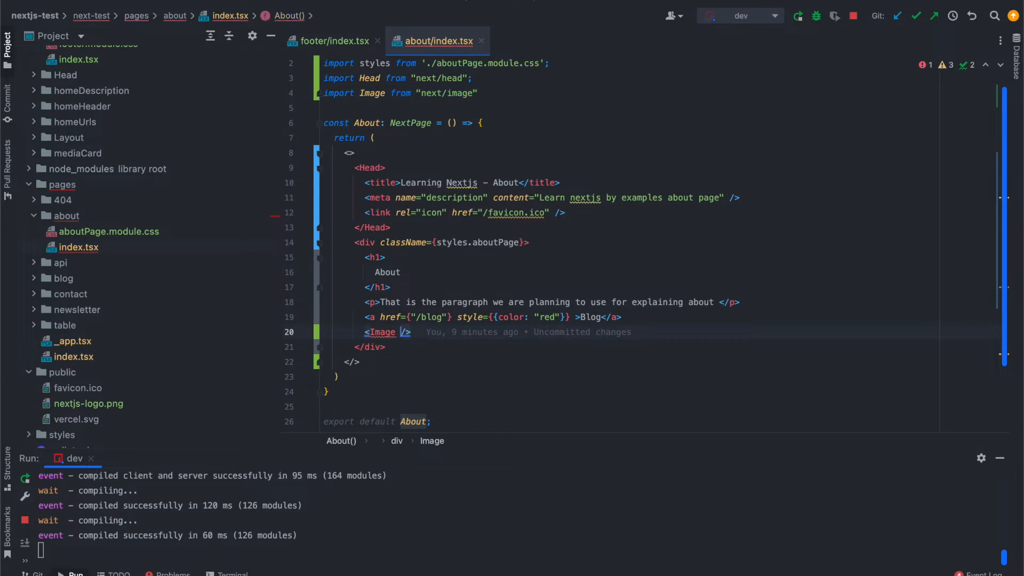
text(src={)
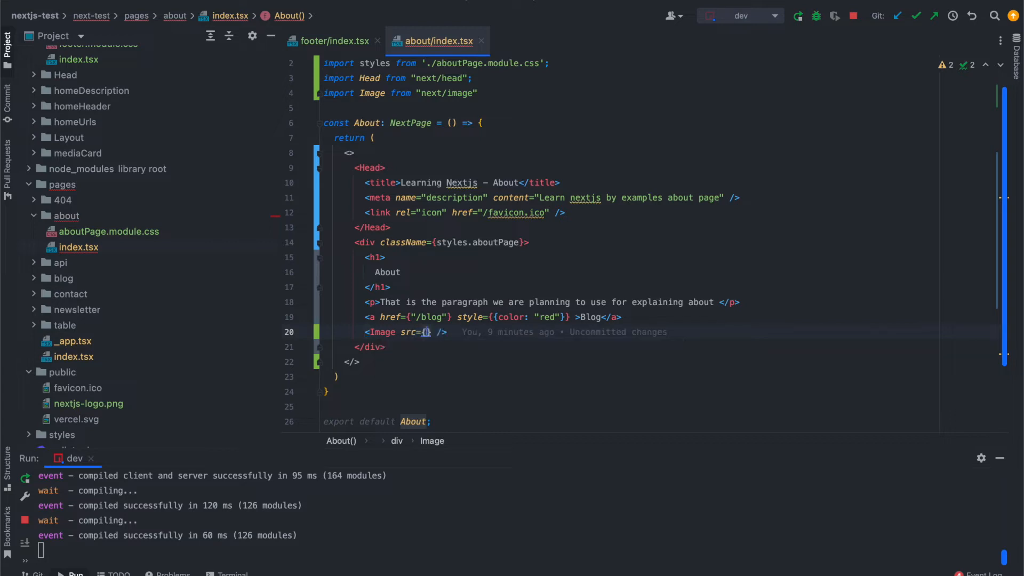
- Set the Image src to '/nextjs-logo.png' and add alt text, checking the footer's image reference
text(')
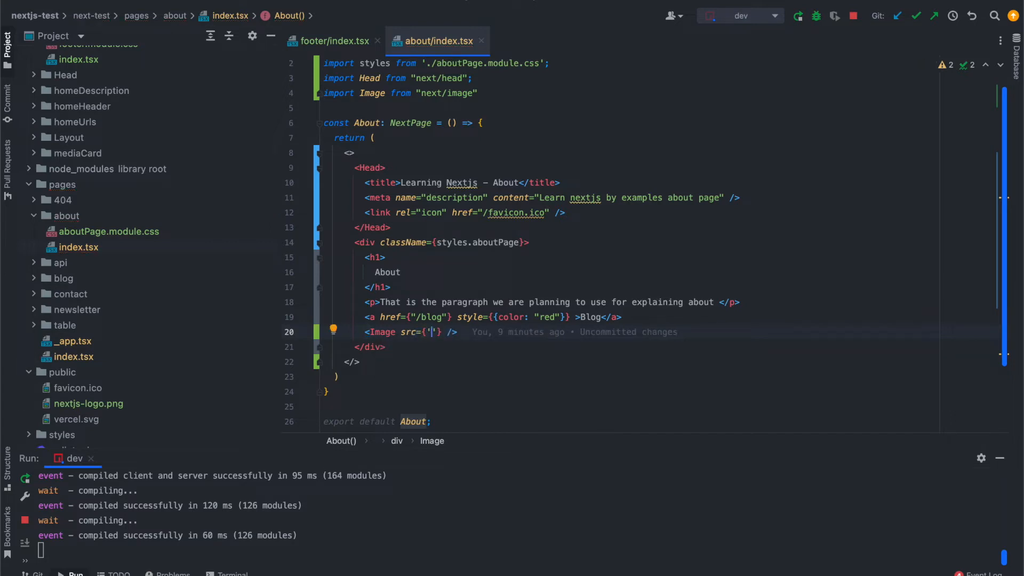
mouse_move(77, 384)
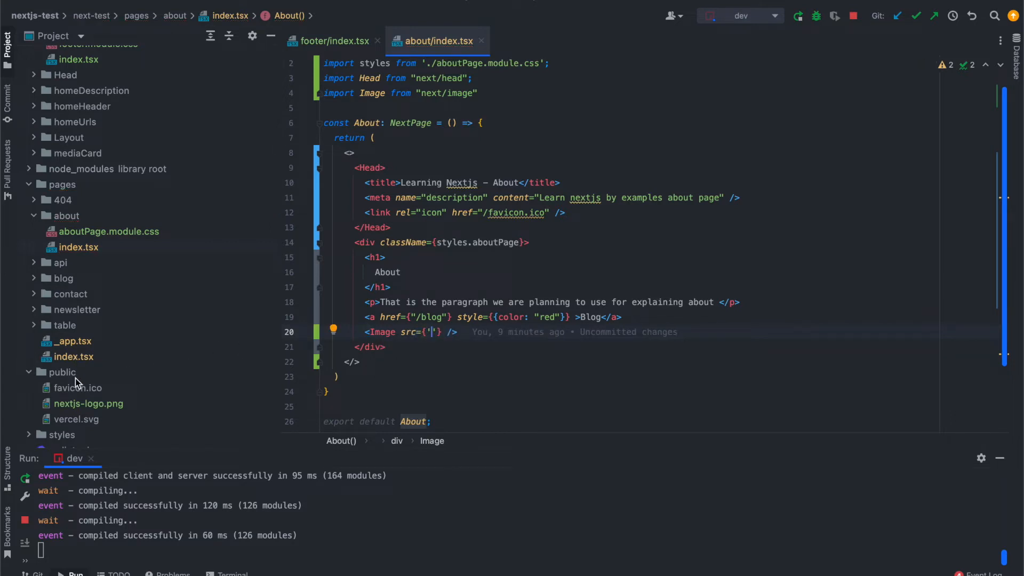
text(/)
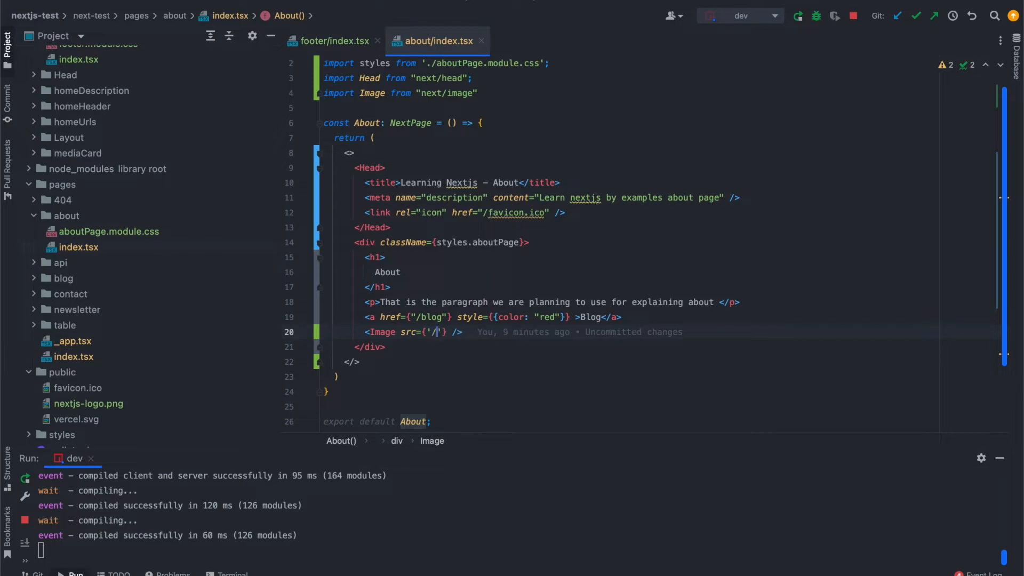
click(333, 41)
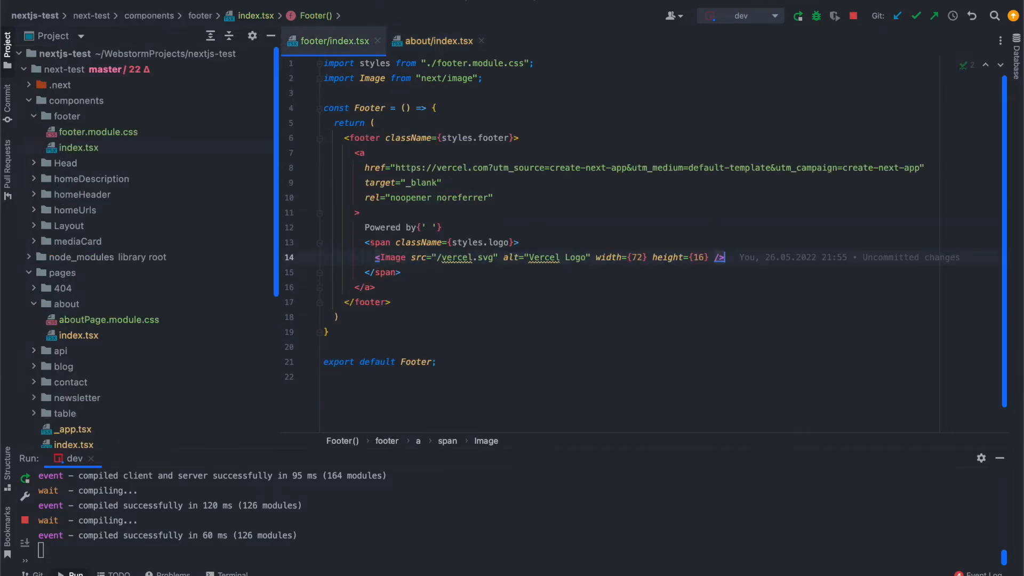
click(435, 41)
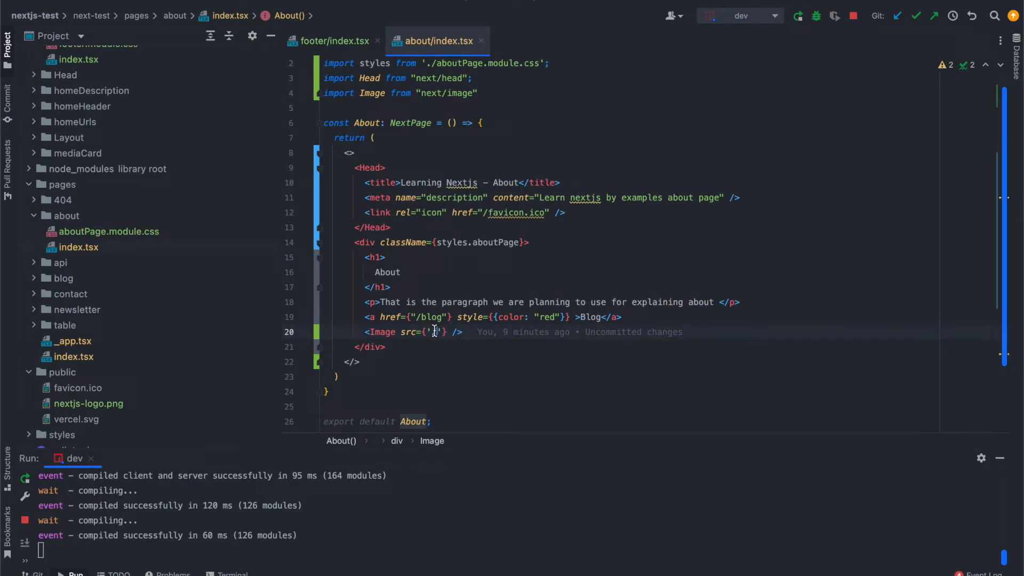
text(/nextjs-logo)
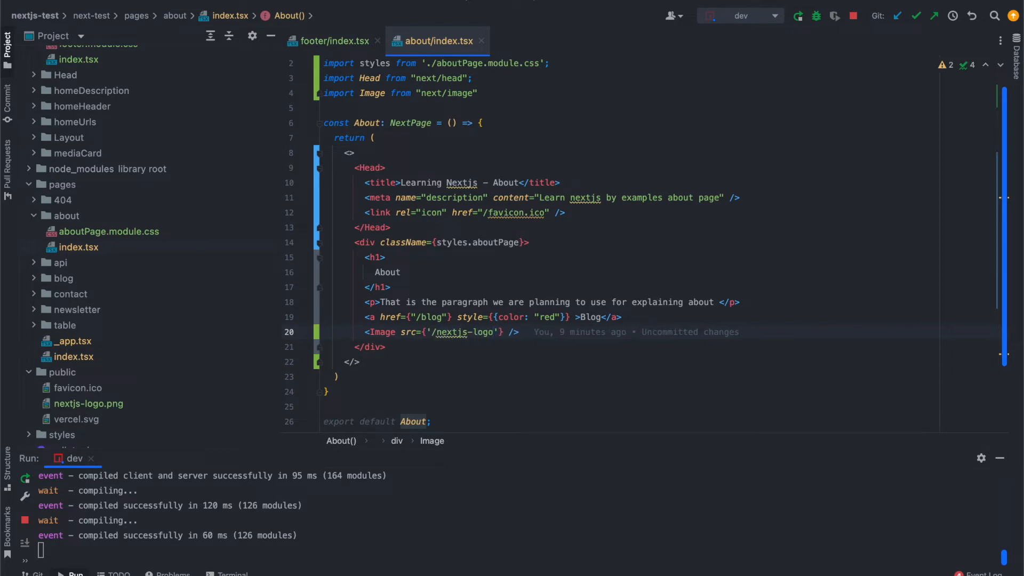
text(.png)
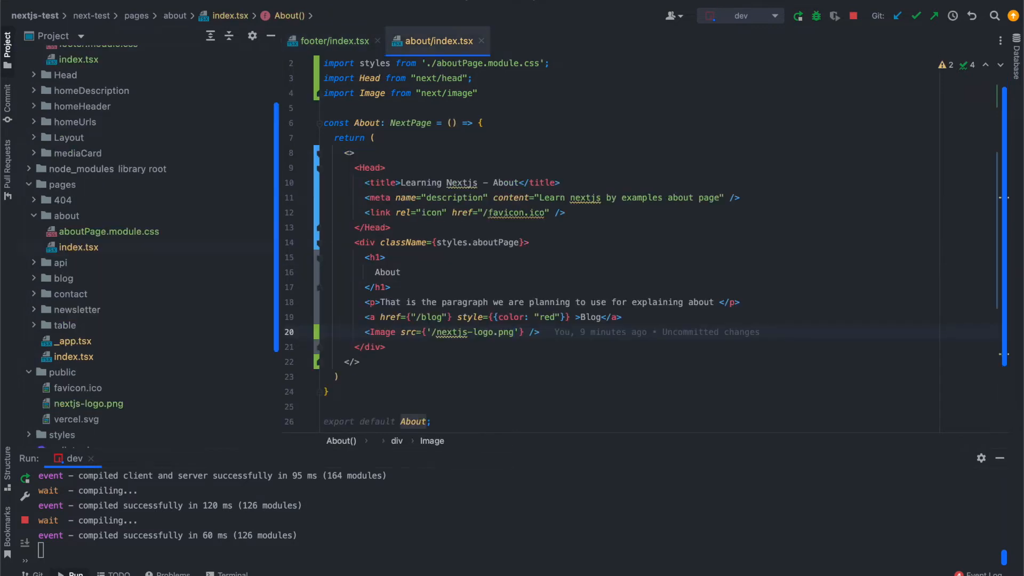
text(aal)
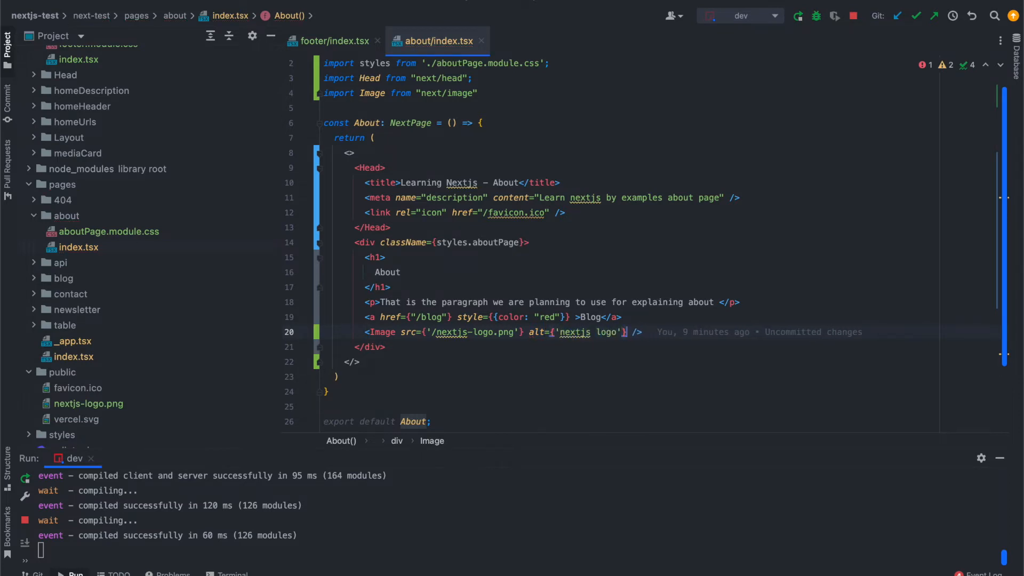
- Give the Image tag width={100} and a height of 40
text(width={100})
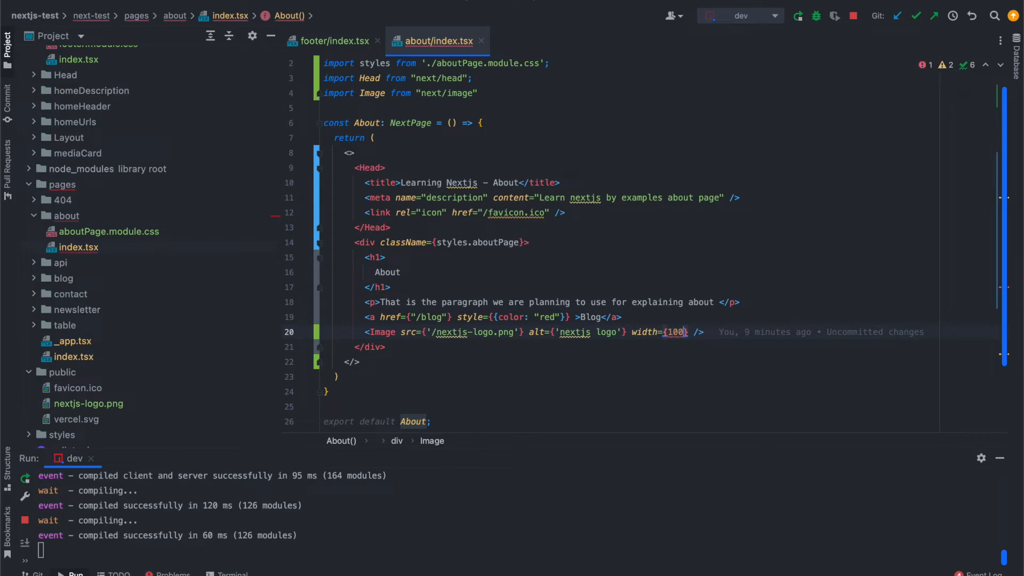
click(332, 41)
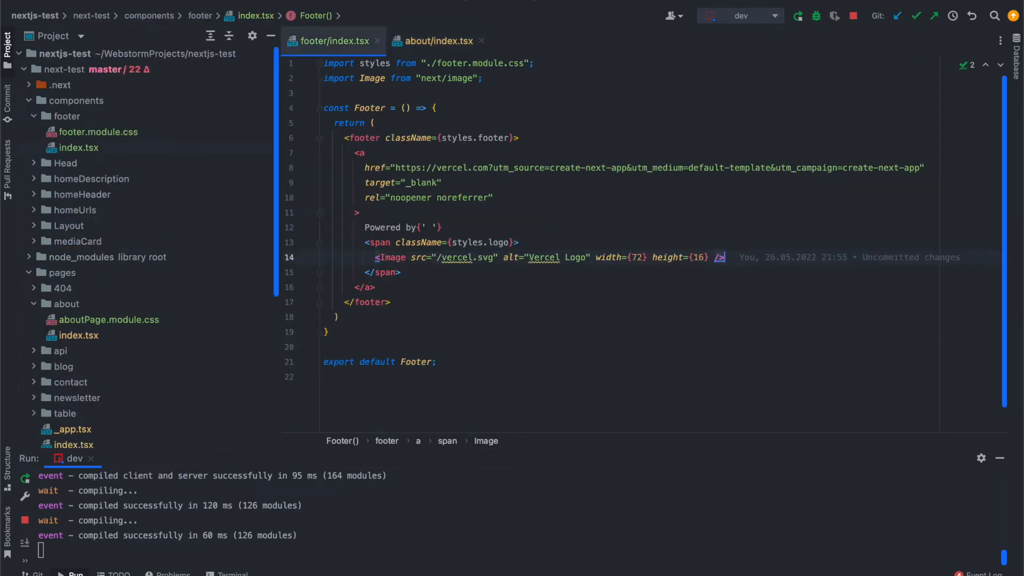
click(436, 41)
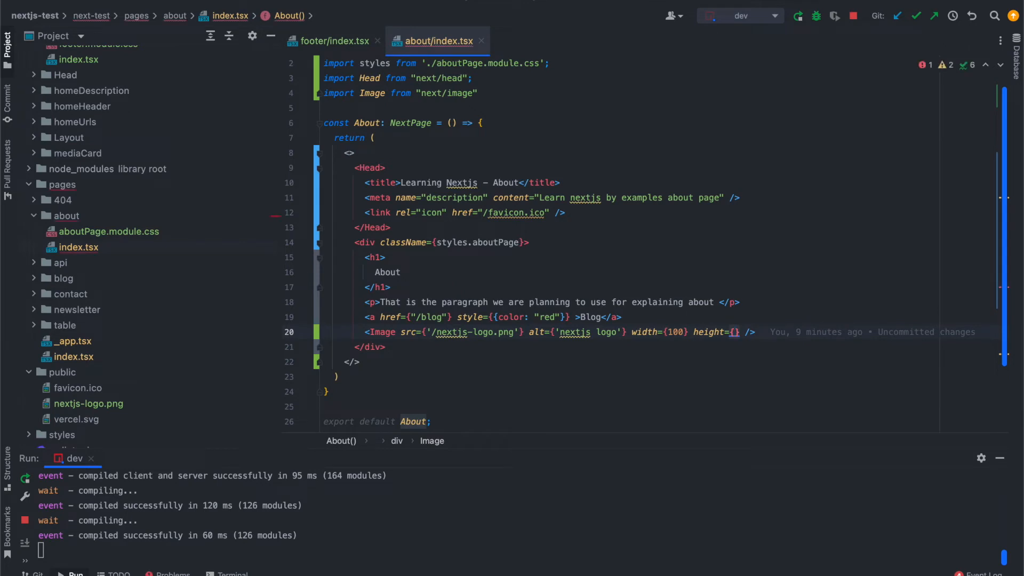
text(40)
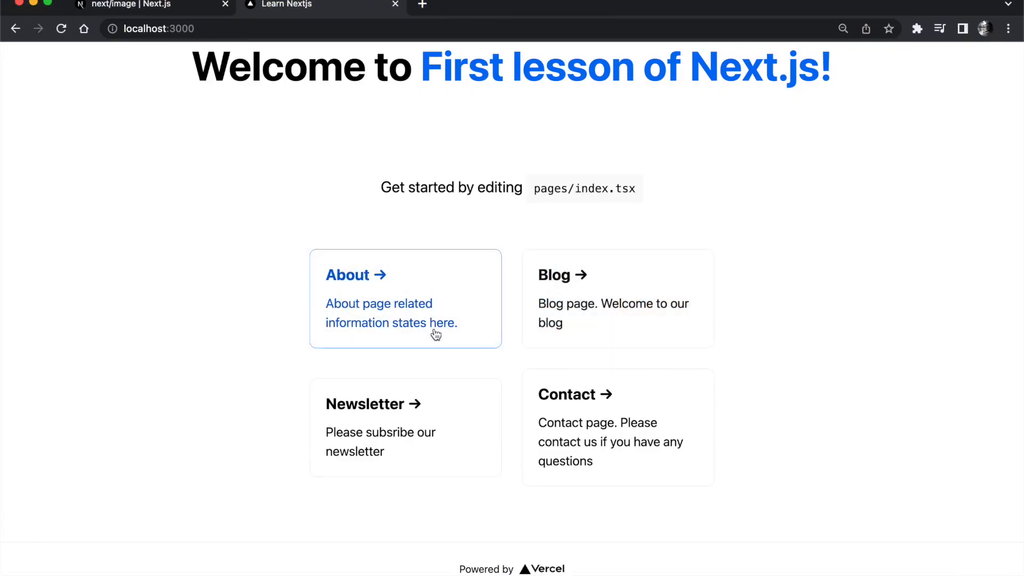
- Open the About page from the localhost:3000 home page to see the logo render
click(356, 274)
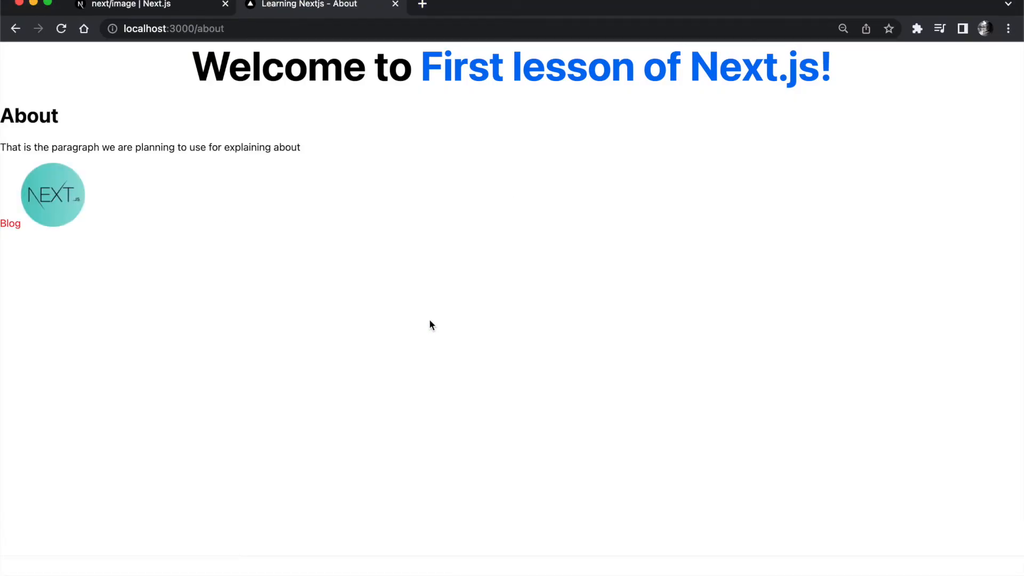
mouse_move(46, 192)
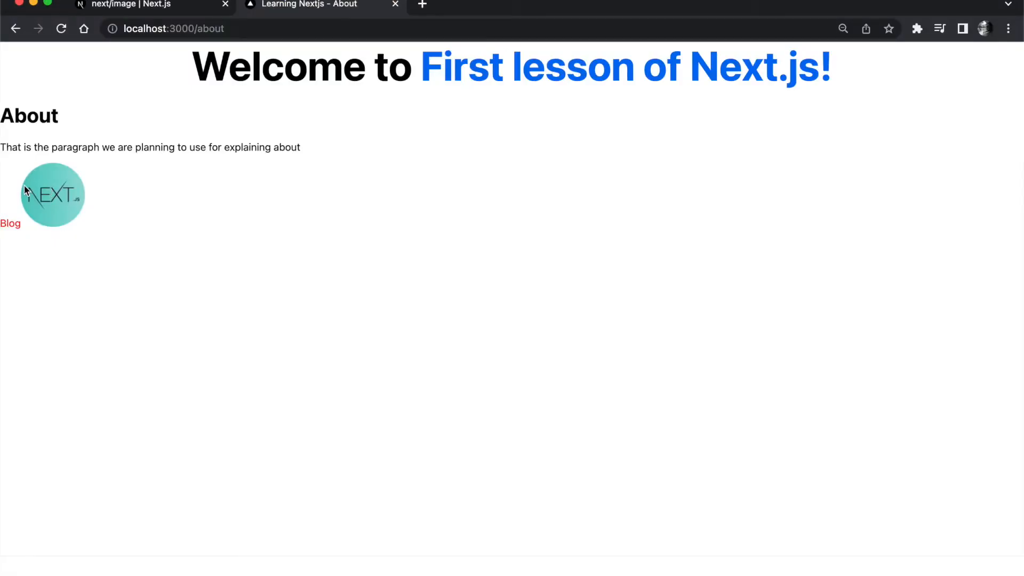
mouse_move(70, 237)
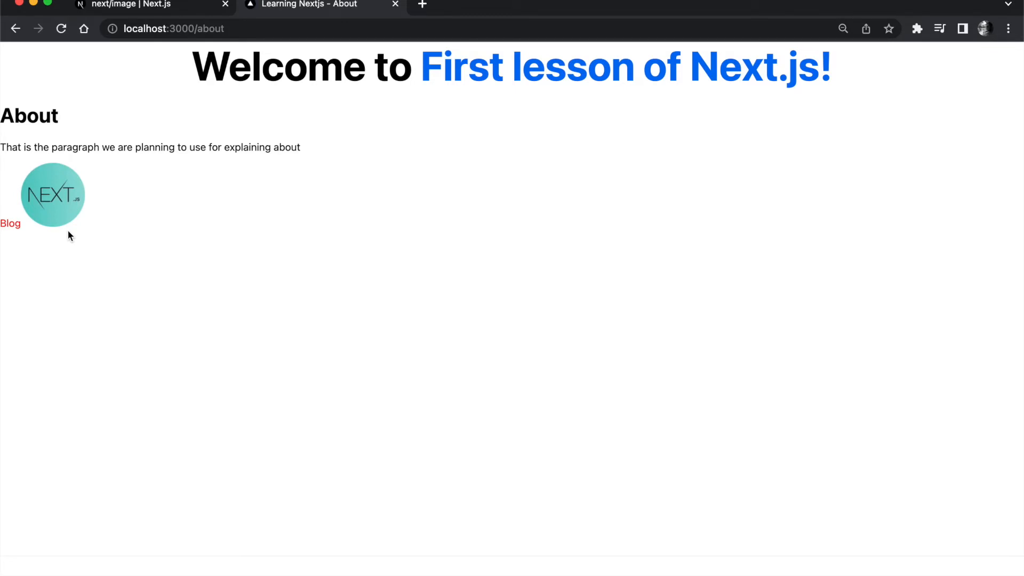
mouse_move(116, 130)
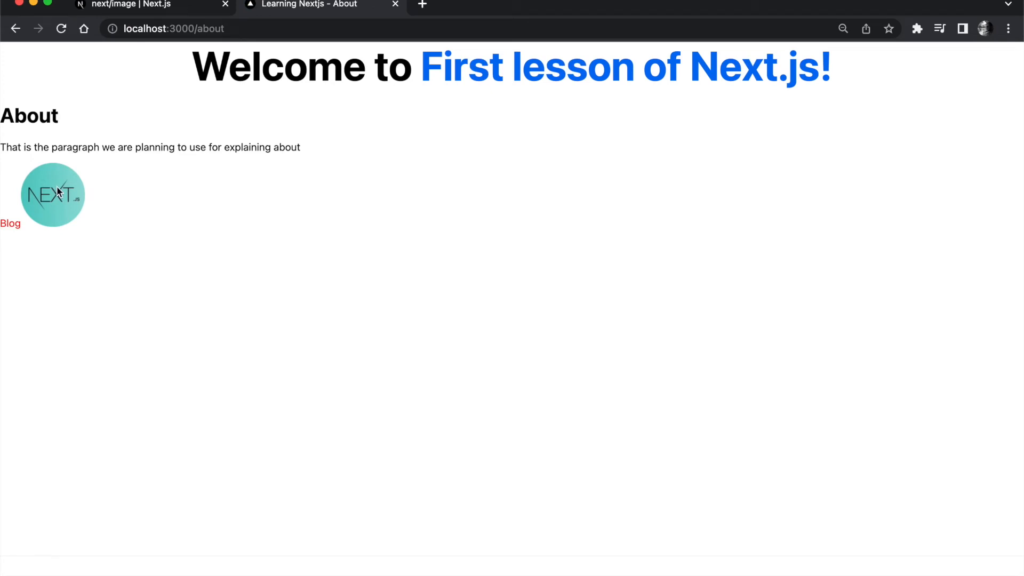
mouse_move(11, 227)
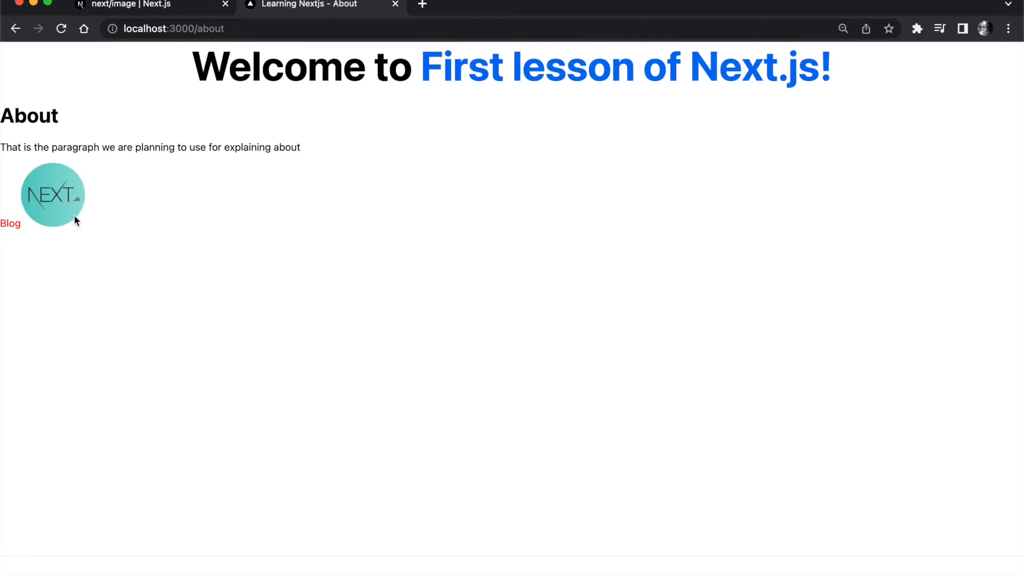
mouse_move(64, 177)
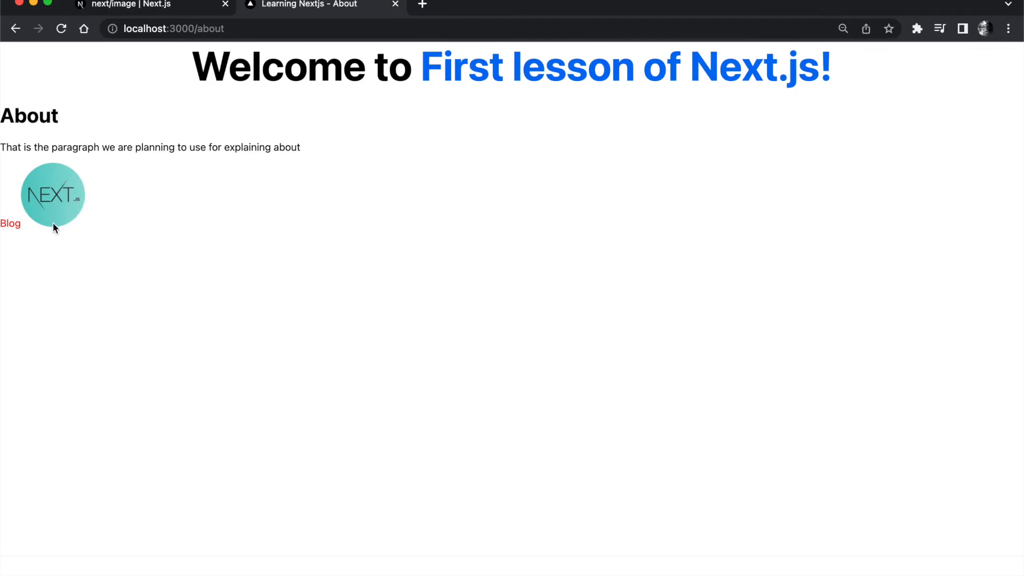
mouse_move(83, 222)
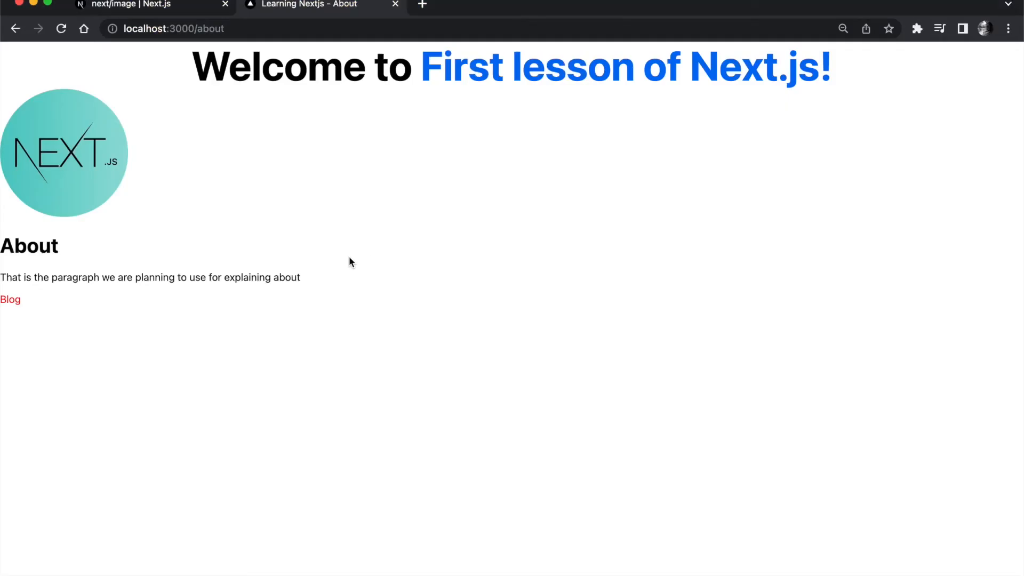
mouse_move(56, 236)
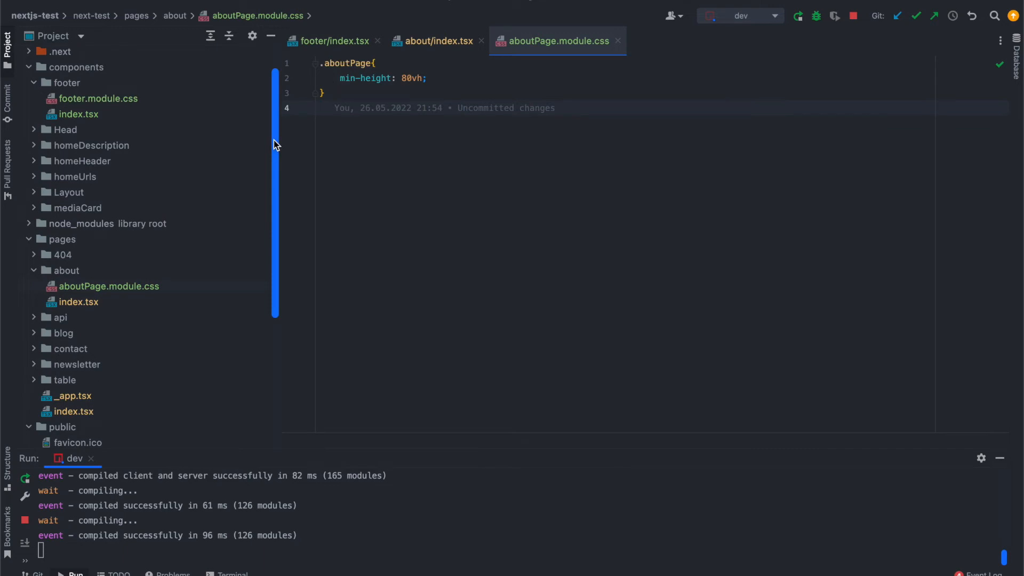
- Open pages/index.tsx and styles/Home.module.css to borrow their centering styles
click(33, 82)
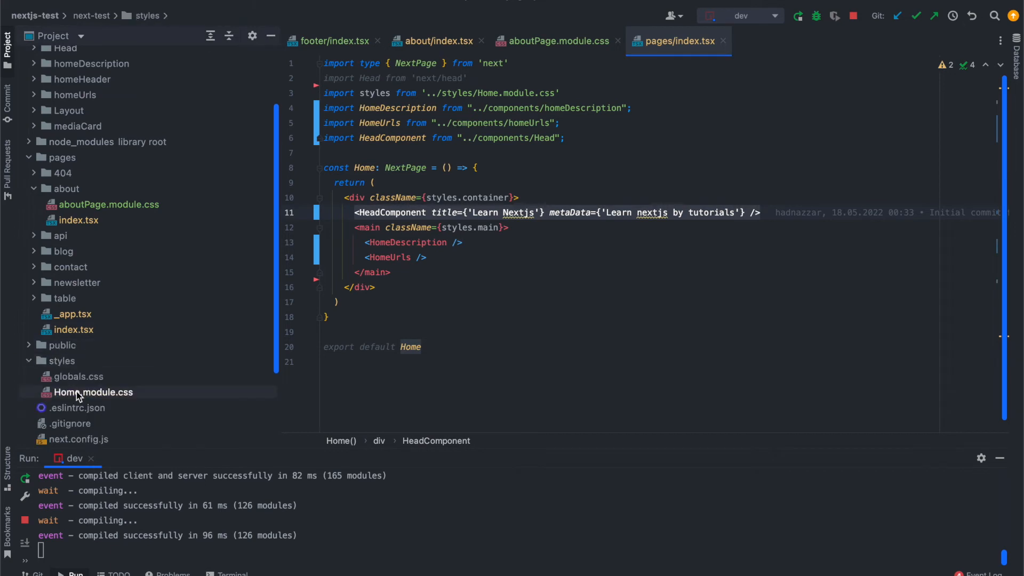
double_click(93, 392)
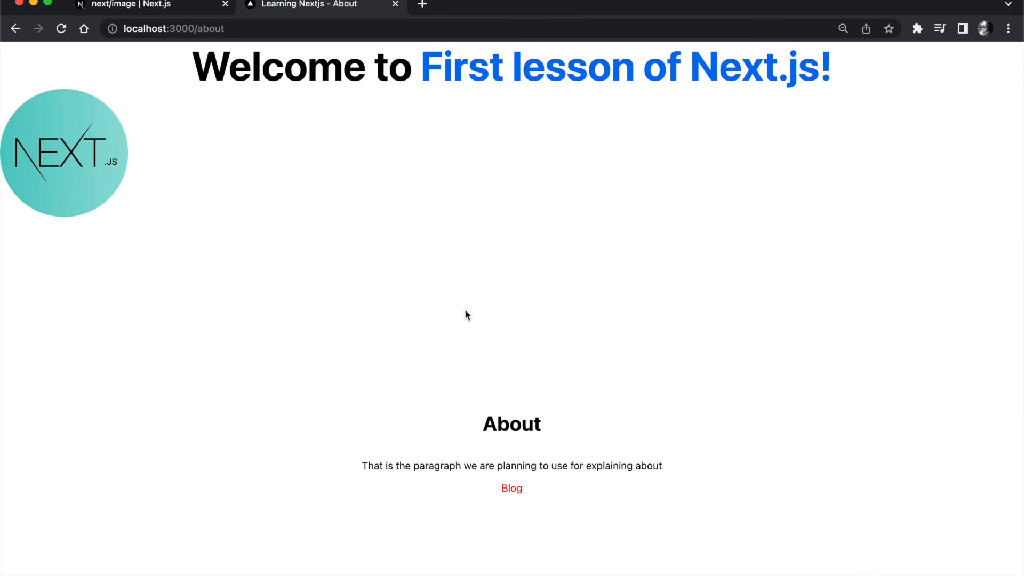
mouse_move(286, 263)
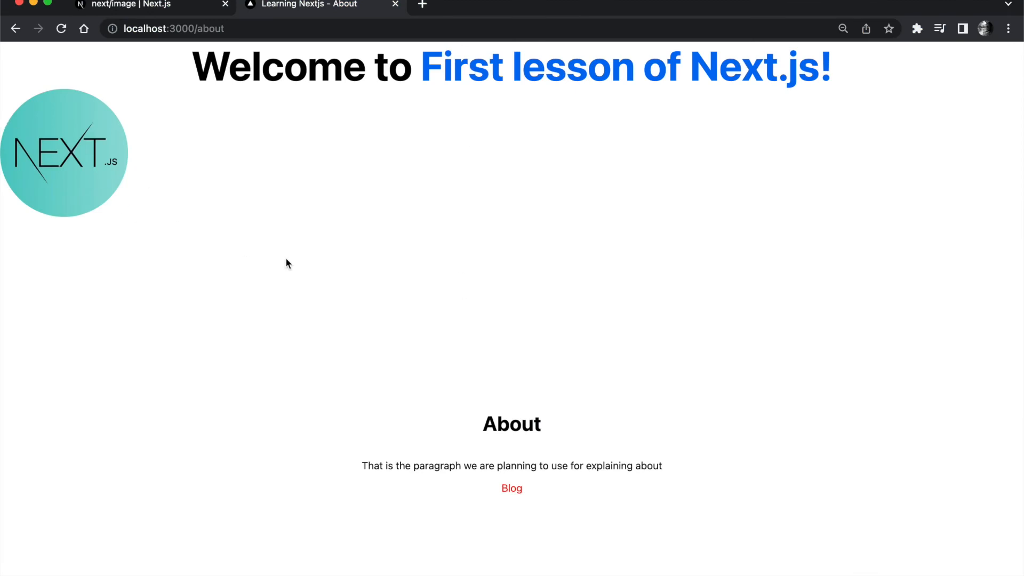
- Scroll the About page to review the centered text and left-aligned logo
scroll(down, 3)
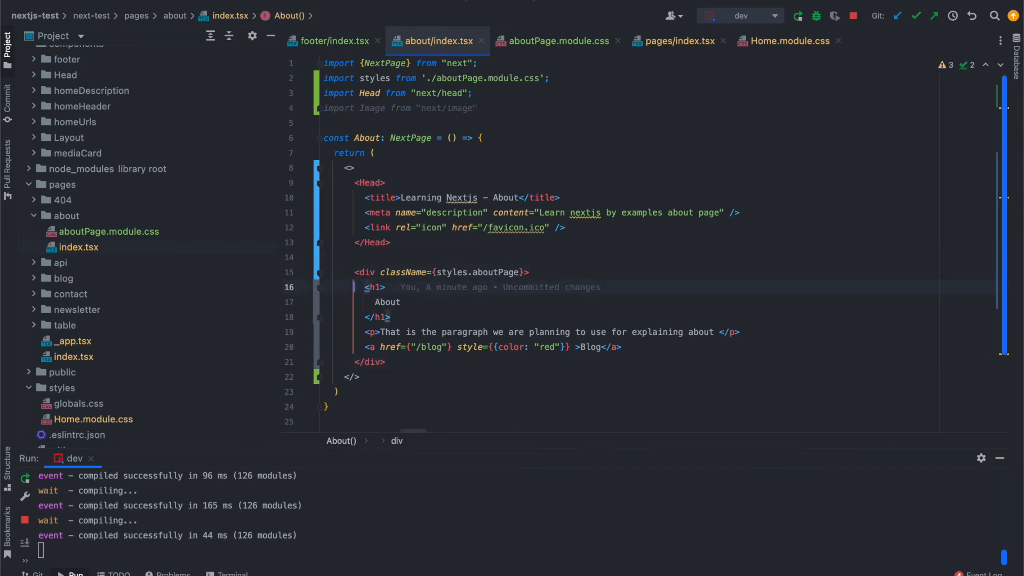
- Insert the 200×200 nextjs-logo.png Image with alt 'nextjs logo' below the h1
text(<Image src={'/nextjs-logo.png'} alt={'nextjs logo'} width={200} height={200 } />)
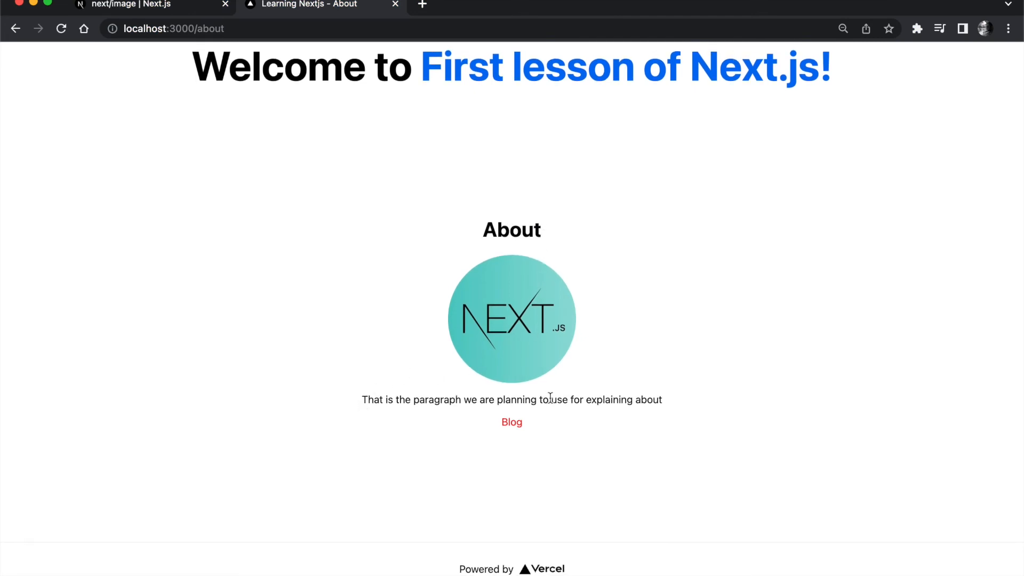
mouse_move(683, 410)
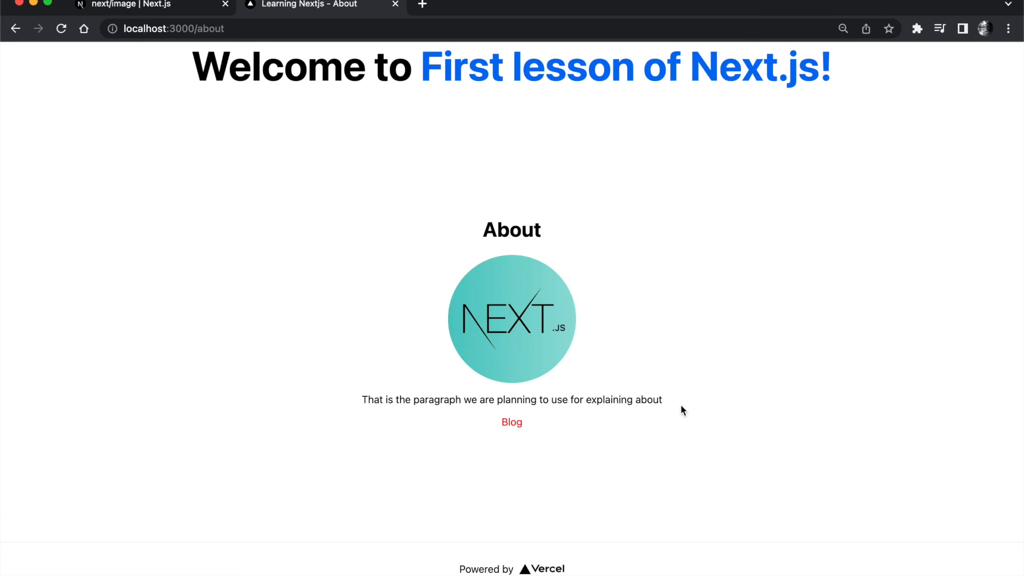
mouse_move(535, 259)
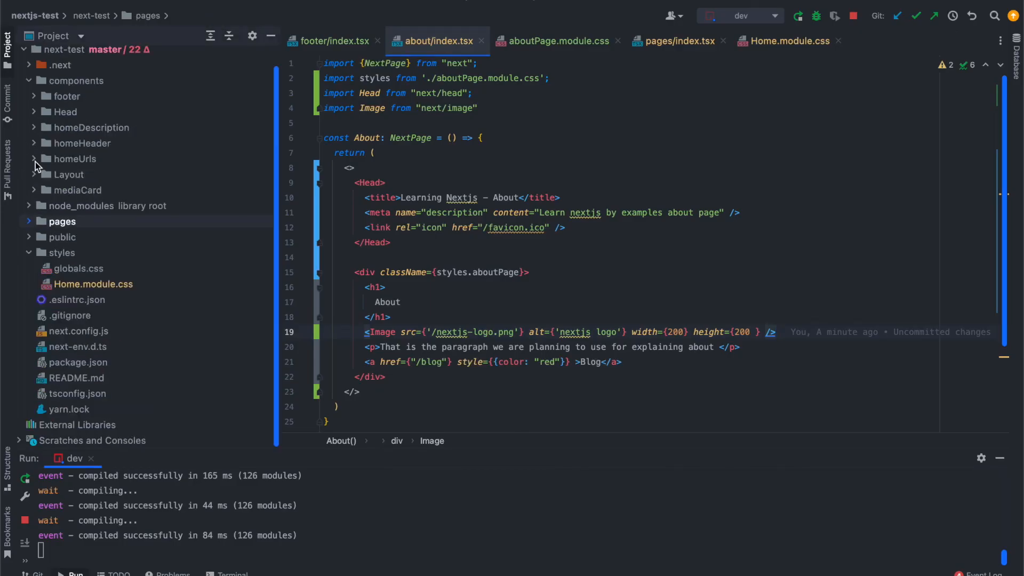
- Collapse components, expand public and select nextjs-logo.png in the Project tree
click(29, 81)
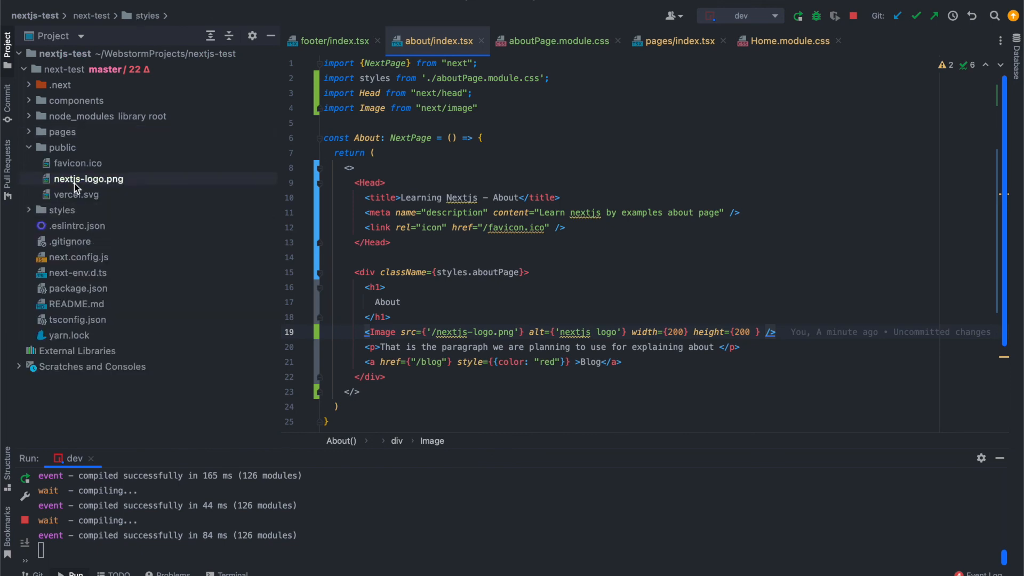
click(88, 178)
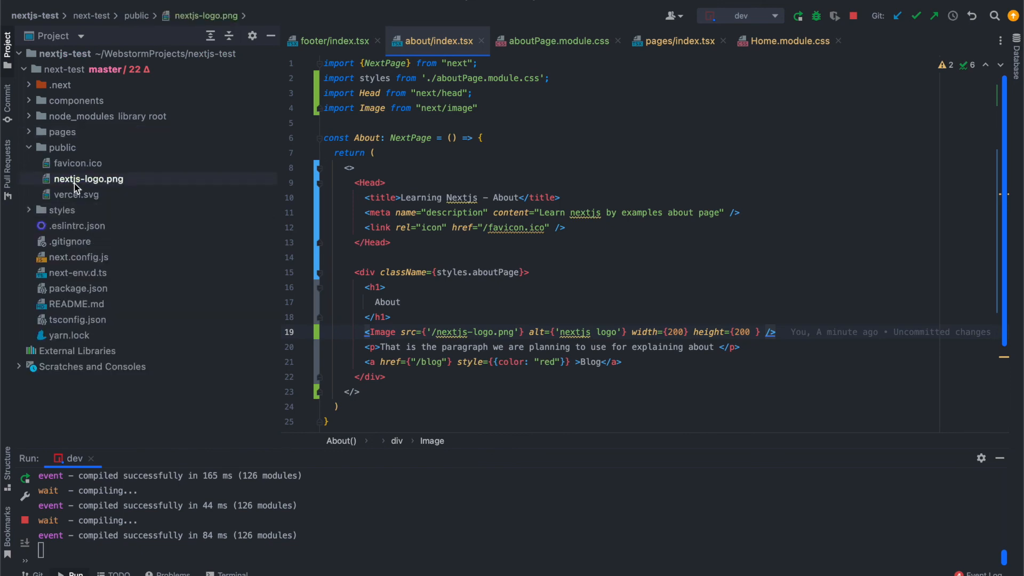
click(75, 194)
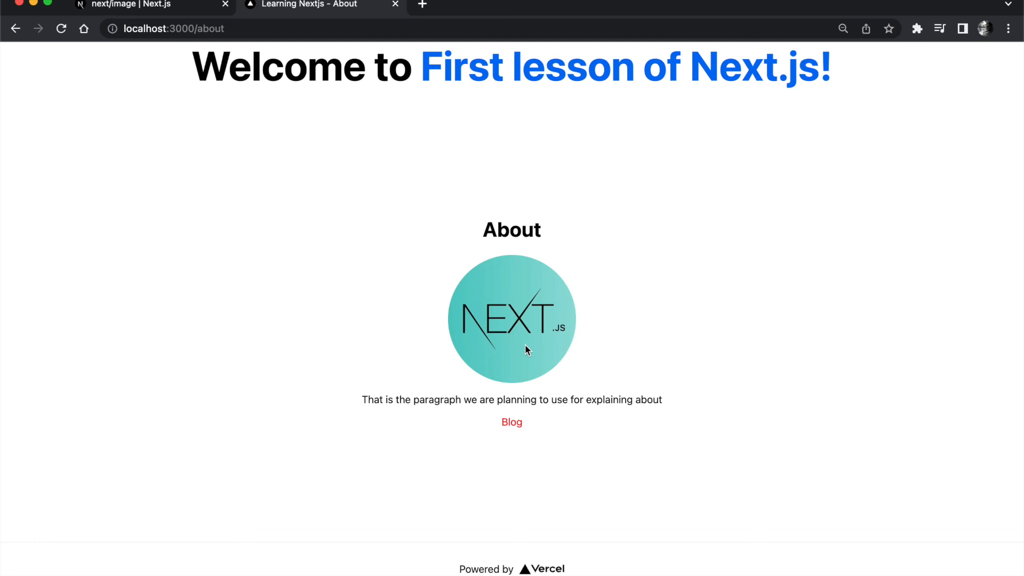
mouse_move(820, 253)
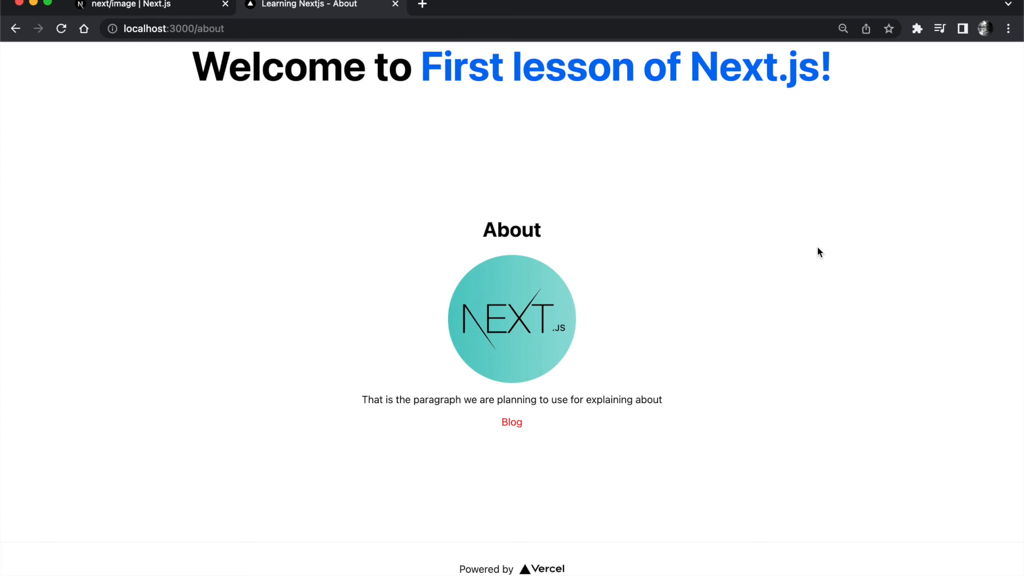